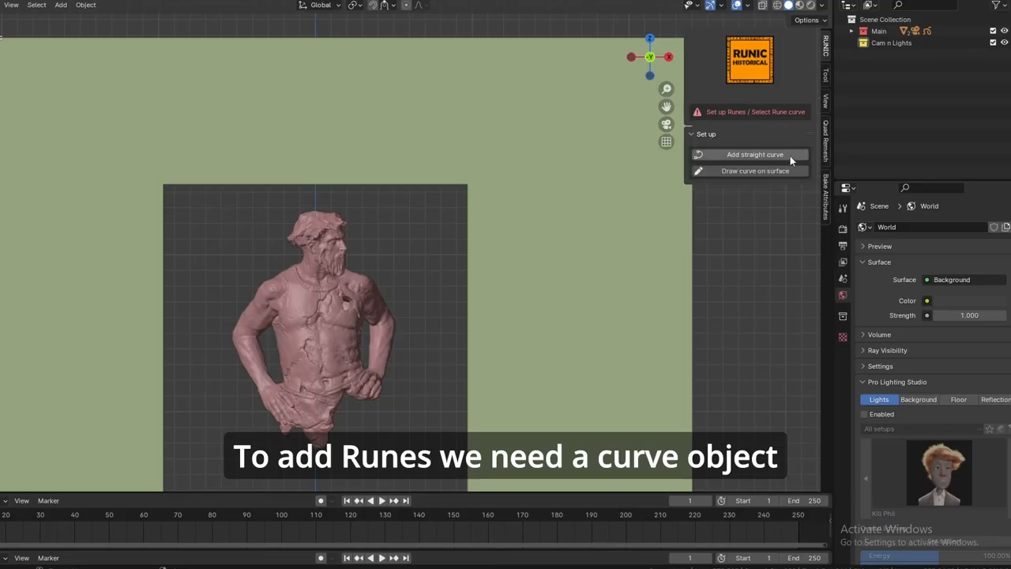
- Add a straight Bezier curve from the RUNIC Set up panel
click(754, 154)
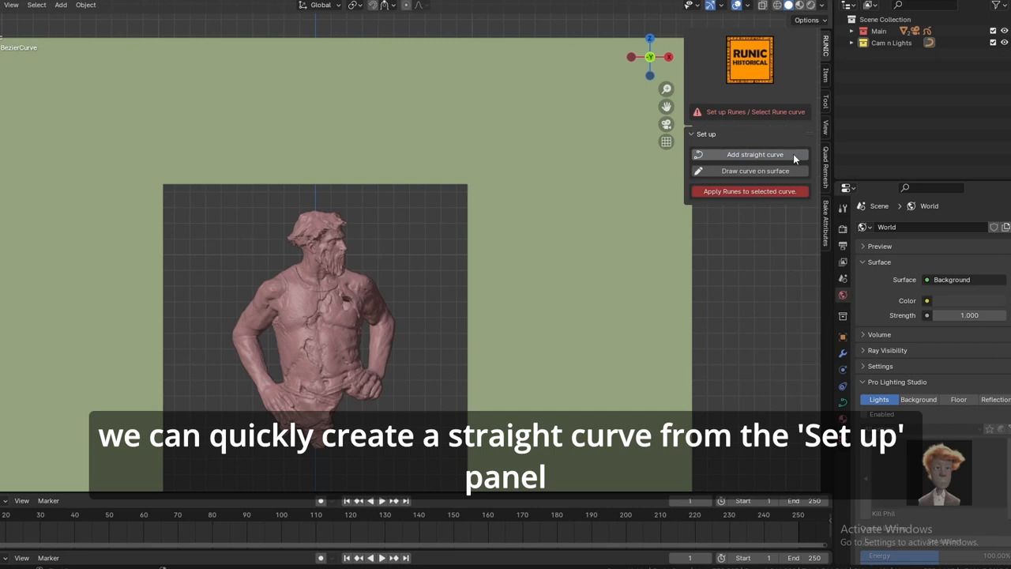
click(755, 154)
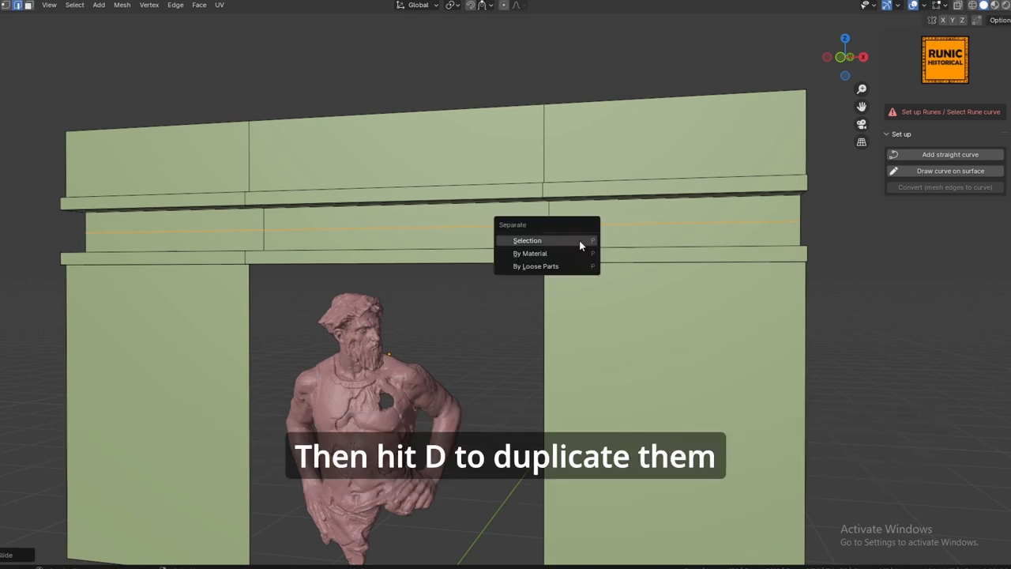
- Separate the duplicated archway edges into their own object, Plane.001
click(527, 240)
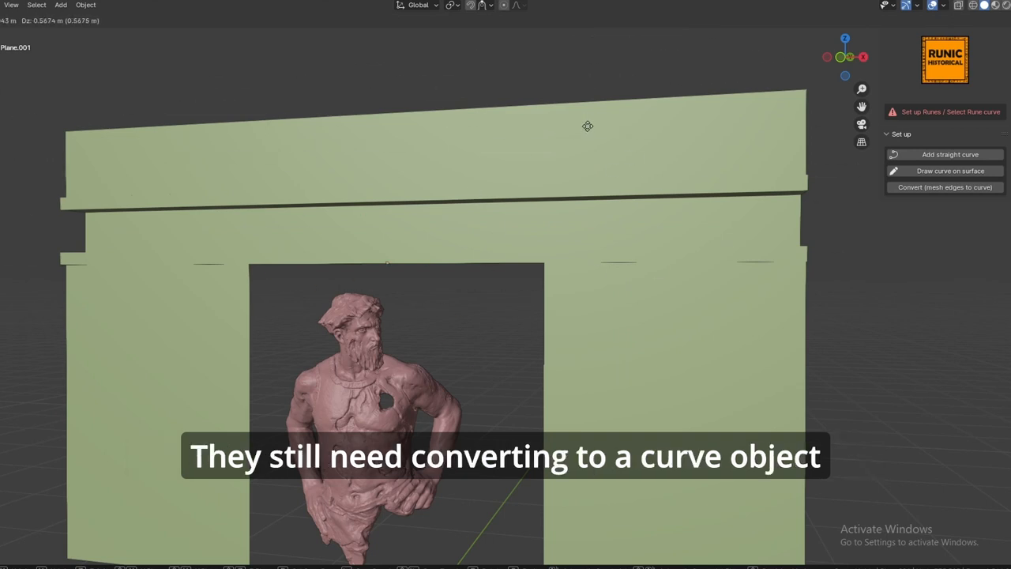
- Convert the separated Plane.001 archway edges into a curve with Convert
click(944, 188)
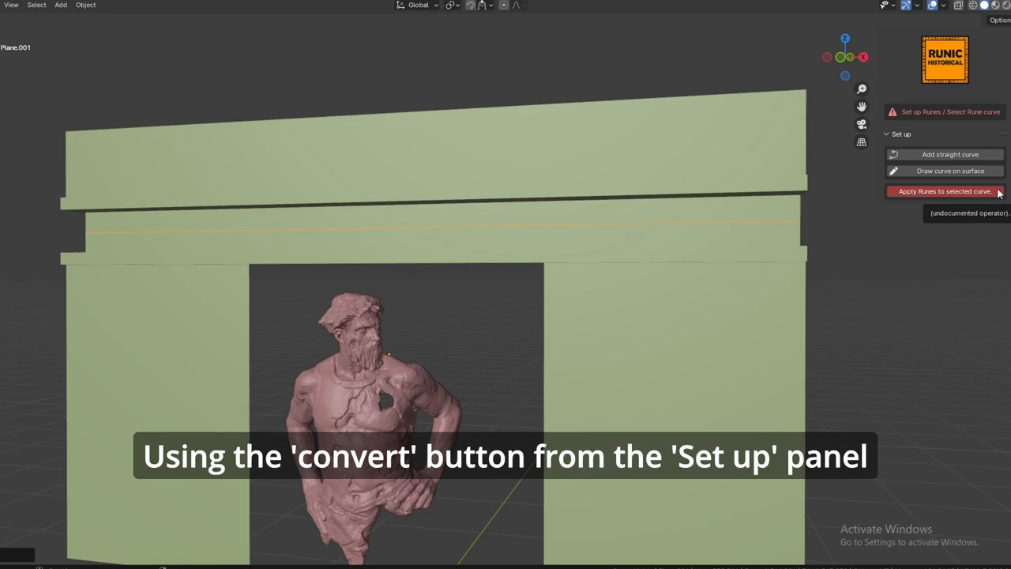
click(945, 191)
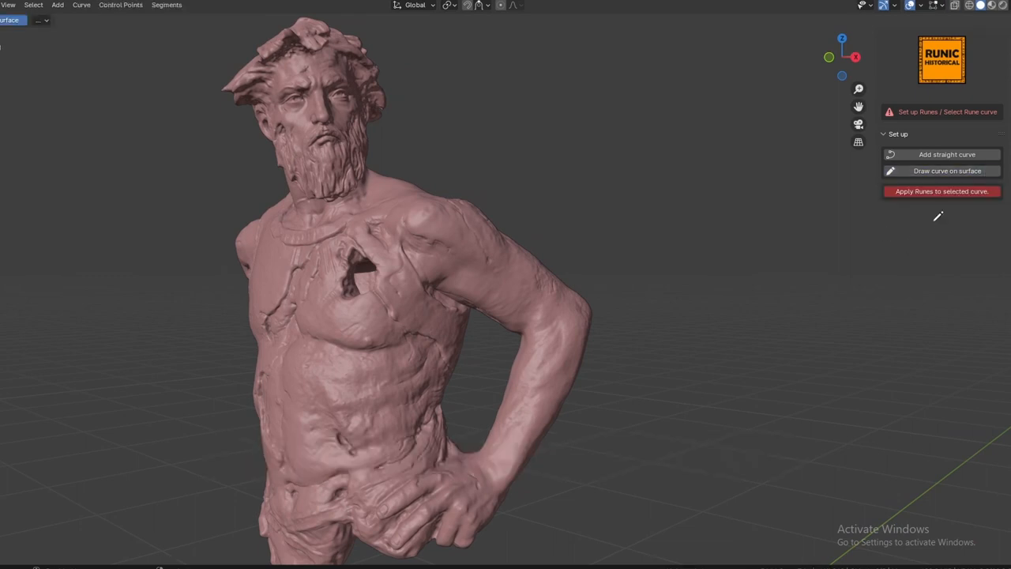
- Draw BezierCurve.001 on the surface along the statue's upper arm
drag(454, 236, 553, 351)
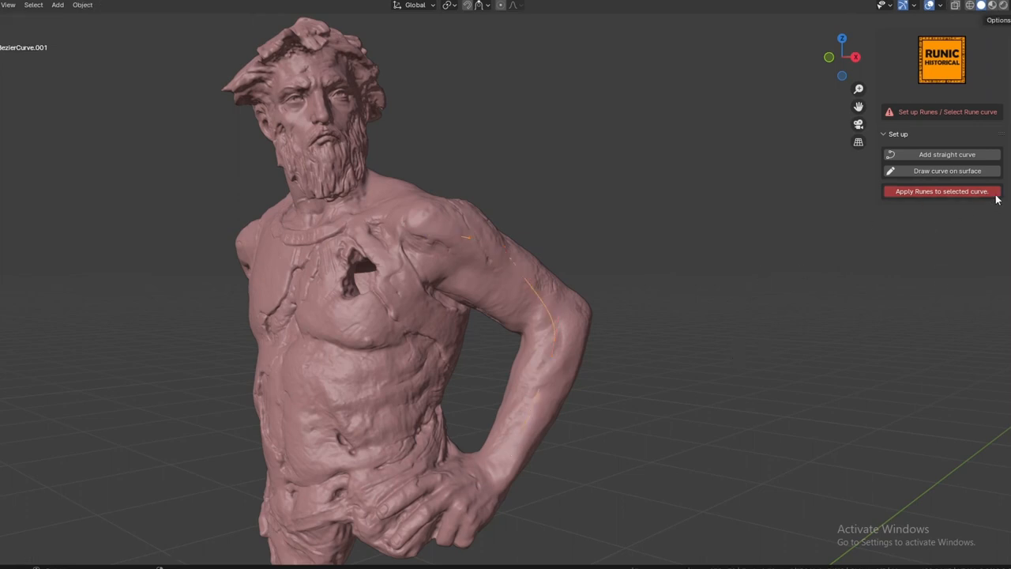
- Apply runes to the arm curve and reduce the rune size to a compact row
click(941, 192)
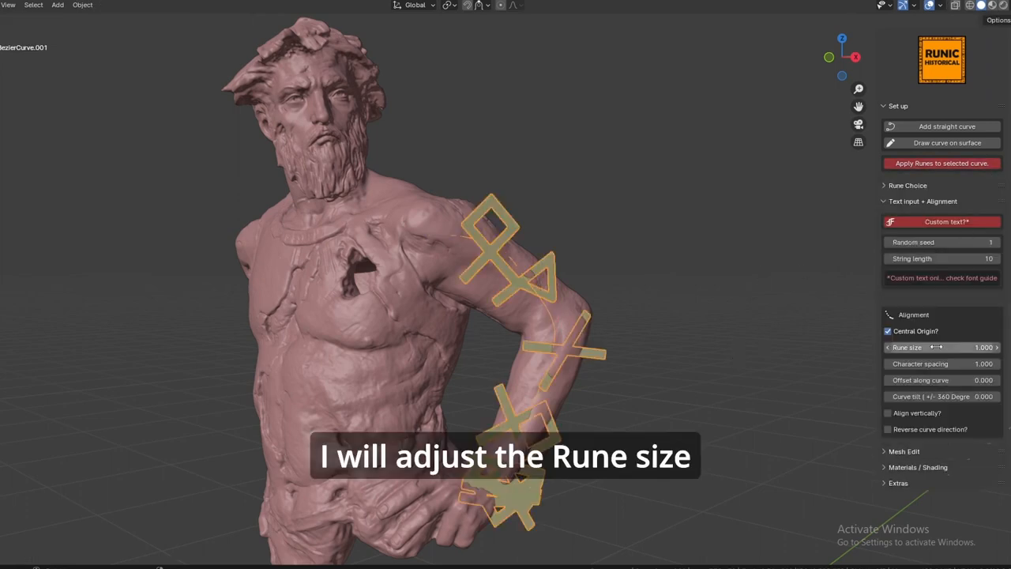
drag(963, 347, 908, 347)
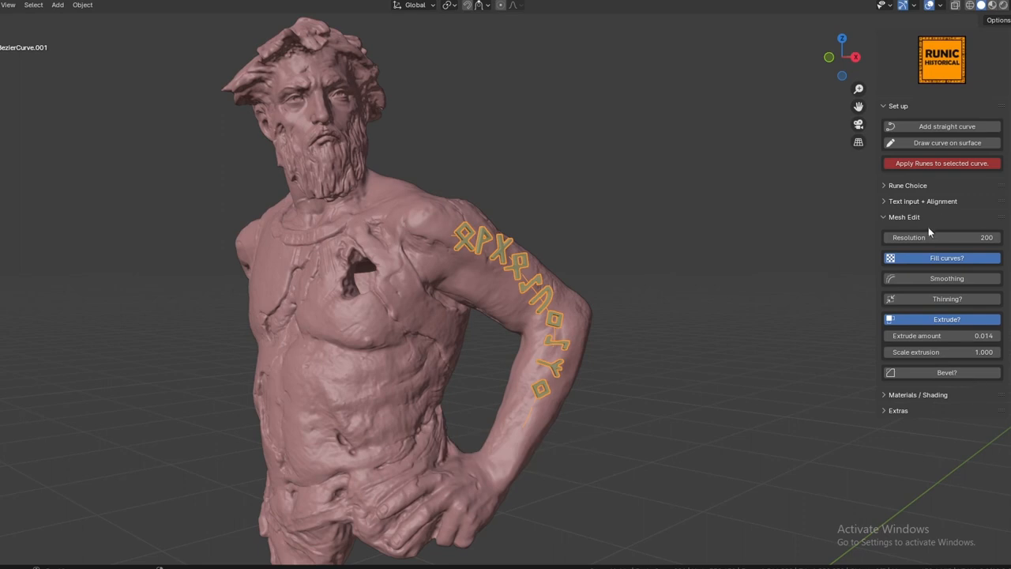
- Enable Shrinkwrap on the arm runes, targeting the statue
click(904, 217)
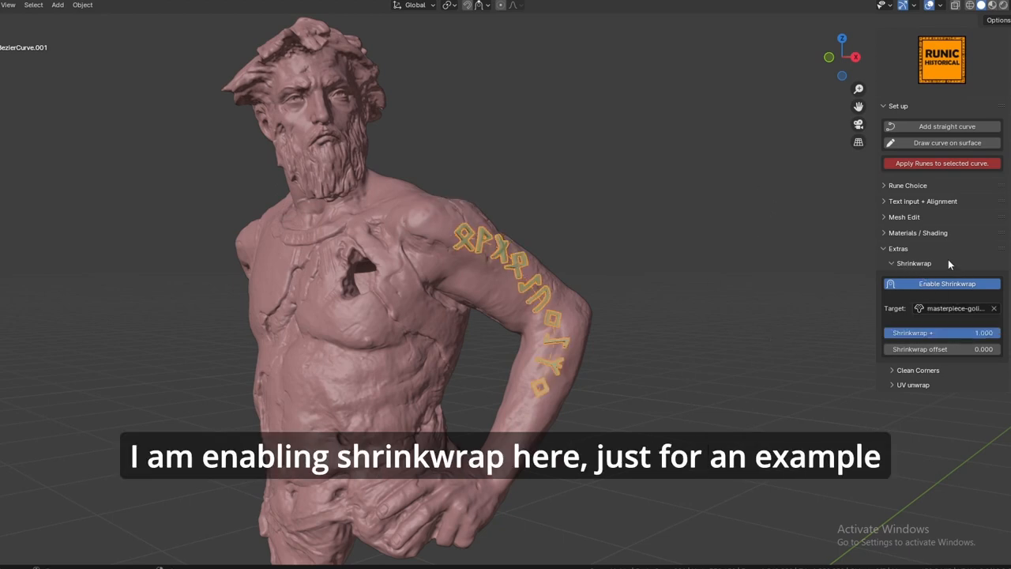
click(914, 263)
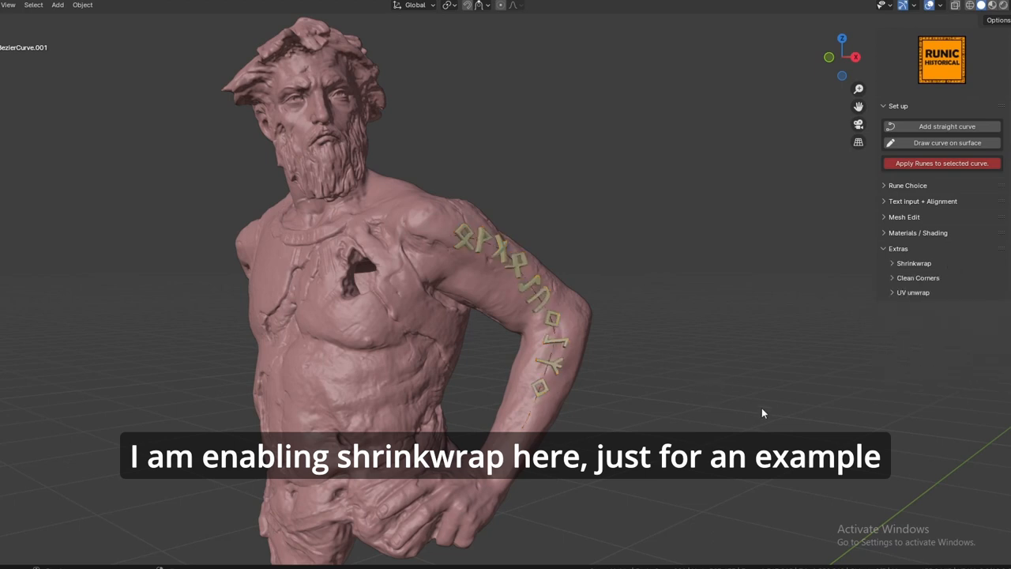